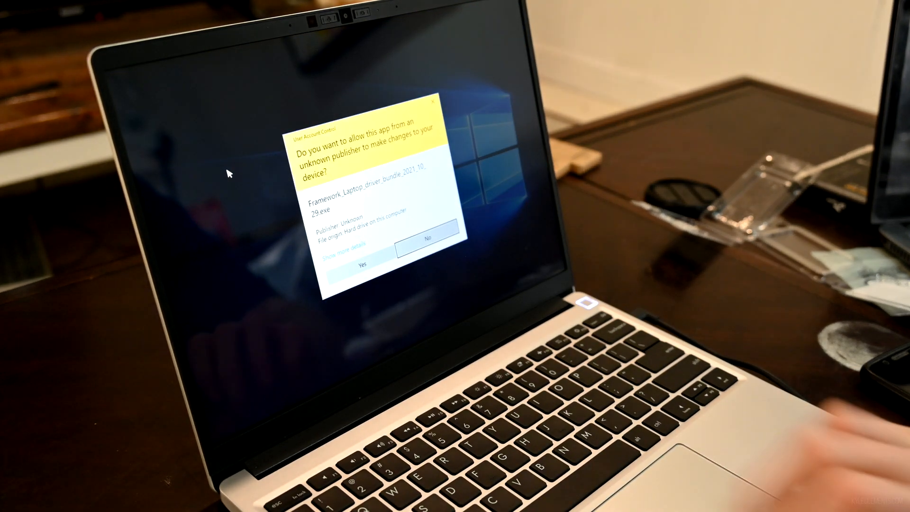
Approve the UAC prompt and launch Framework_Laptop_driver_bundle_2021_10_29.exe
left_click(360, 262)
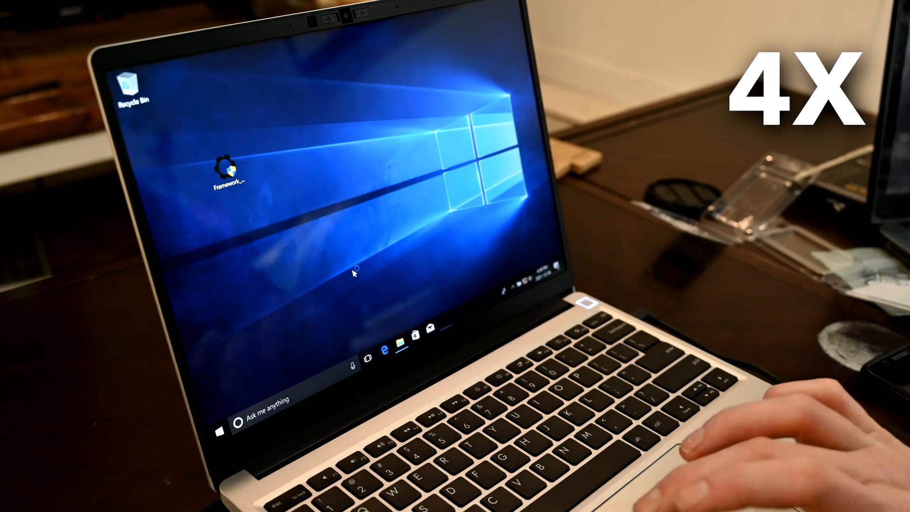
double_click(226, 168)
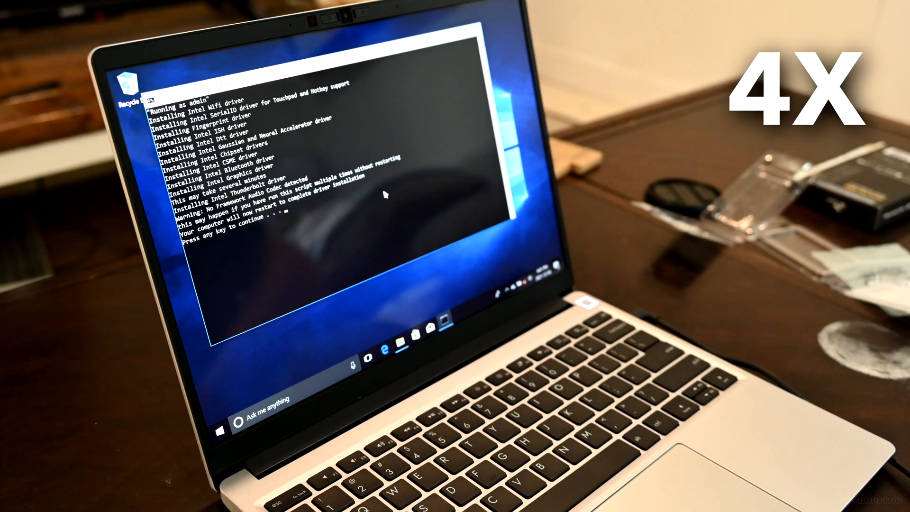
Continue past the finished Intel driver installation so Windows restarts
key("enter")
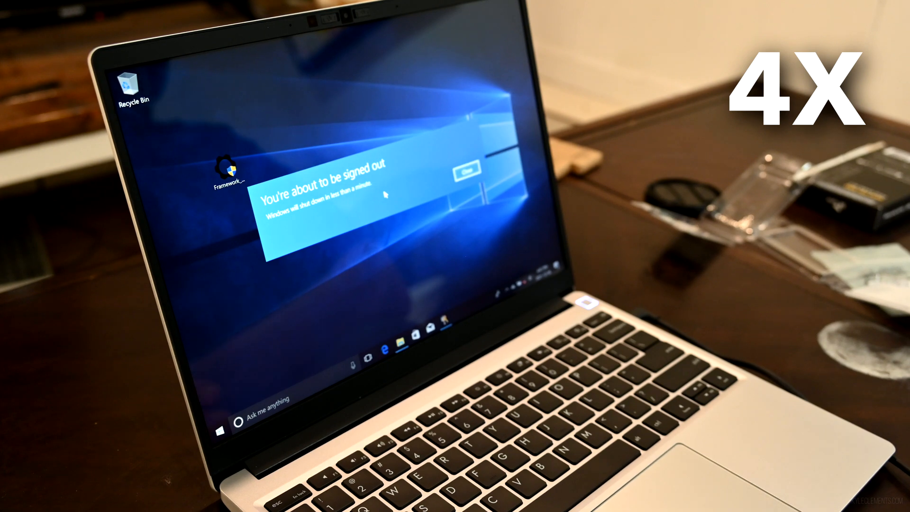